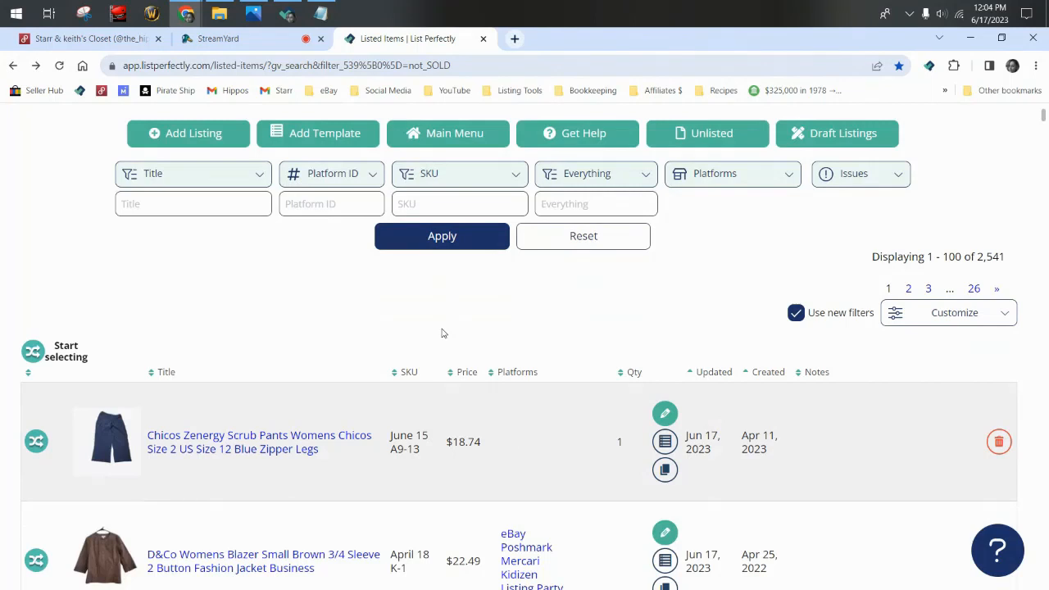
{"action": "mouse_move", "coordinate": [413, 466]}
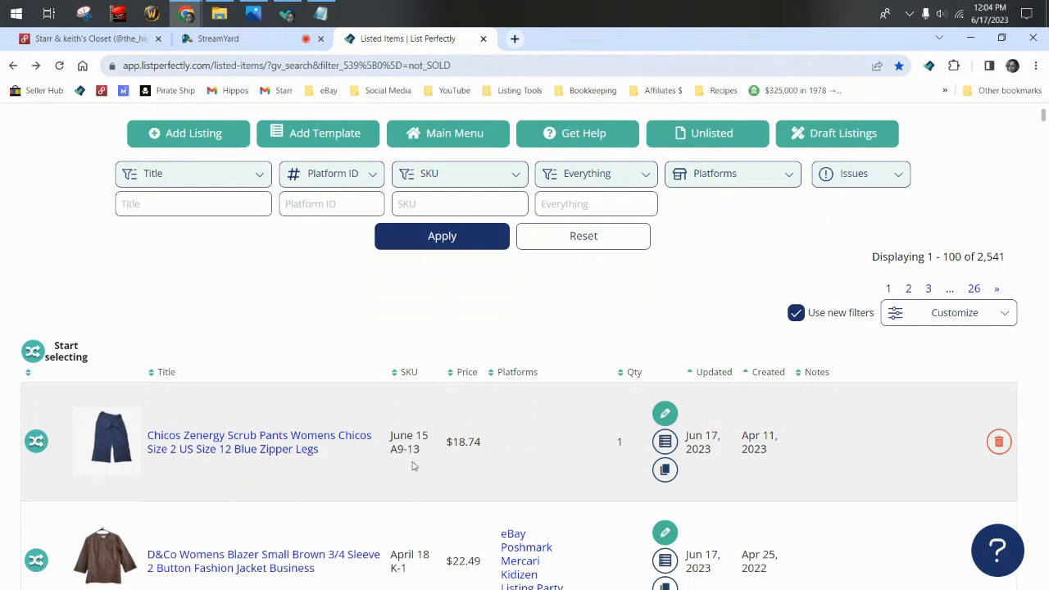
{"action": "mouse_move", "coordinate": [328, 425]}
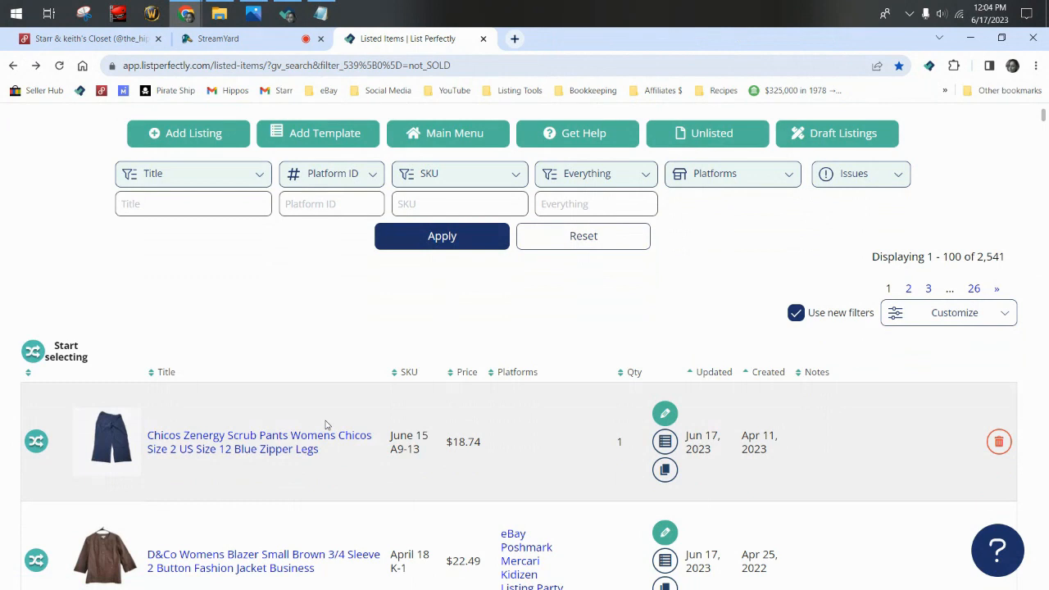
{"action": "mouse_move", "coordinate": [721, 270]}
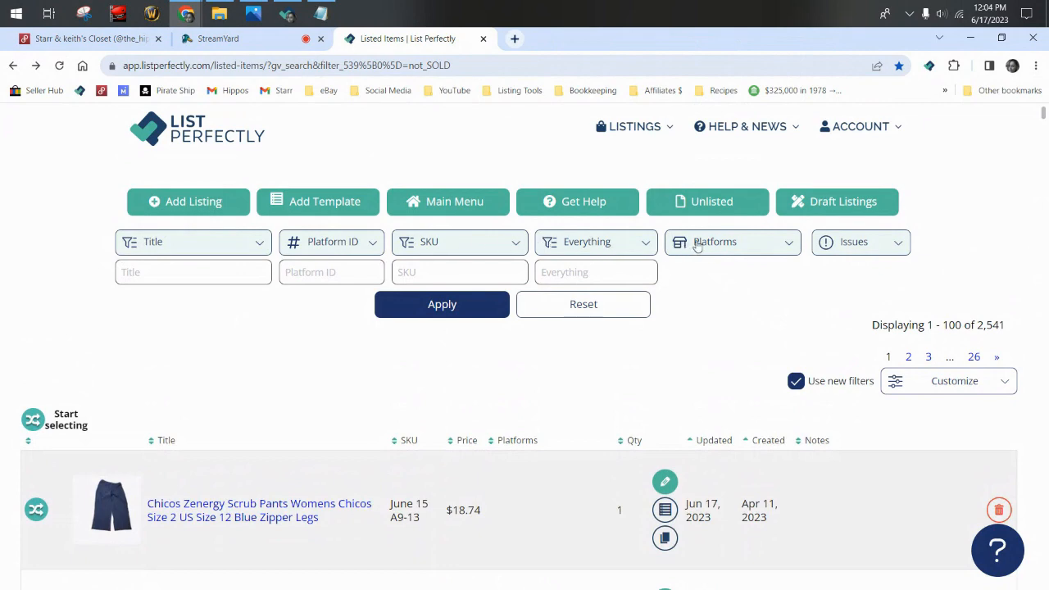
Filter the catalog to Not SOLD and Not on Instagram, leaving 2,497 listings.
{"action": "left_click", "coordinate": [732, 241]}
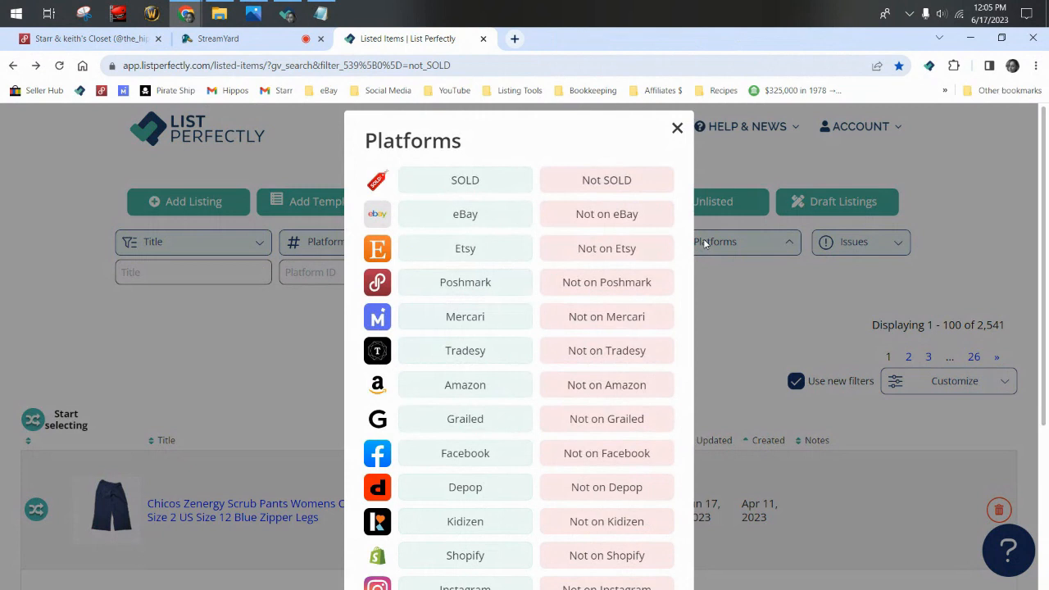
{"action": "left_click", "coordinate": [607, 179]}
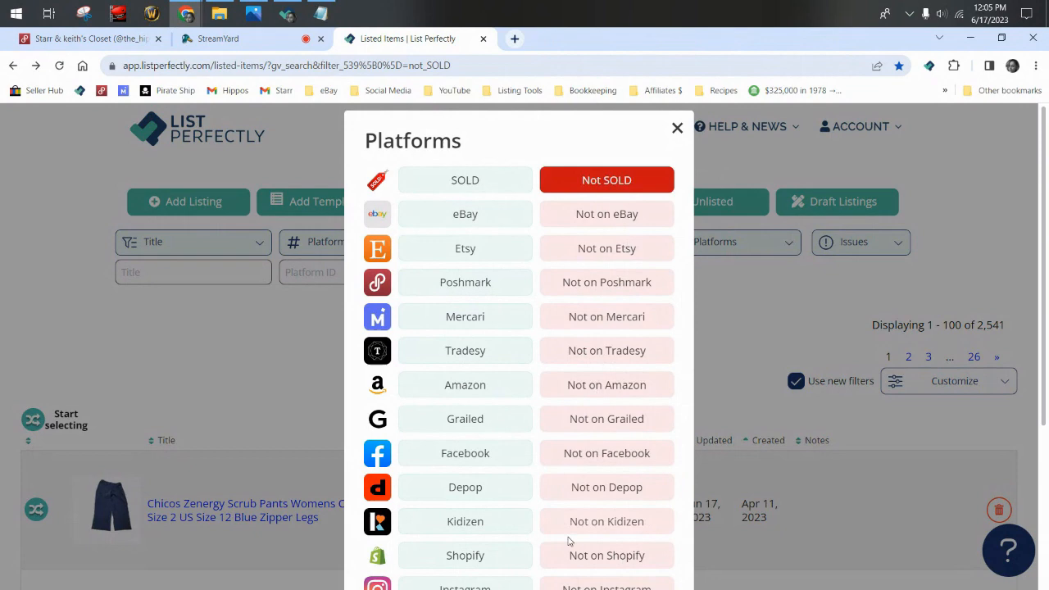
{"action": "scroll", "scroll_direction": "down", "scroll_amount": 3}
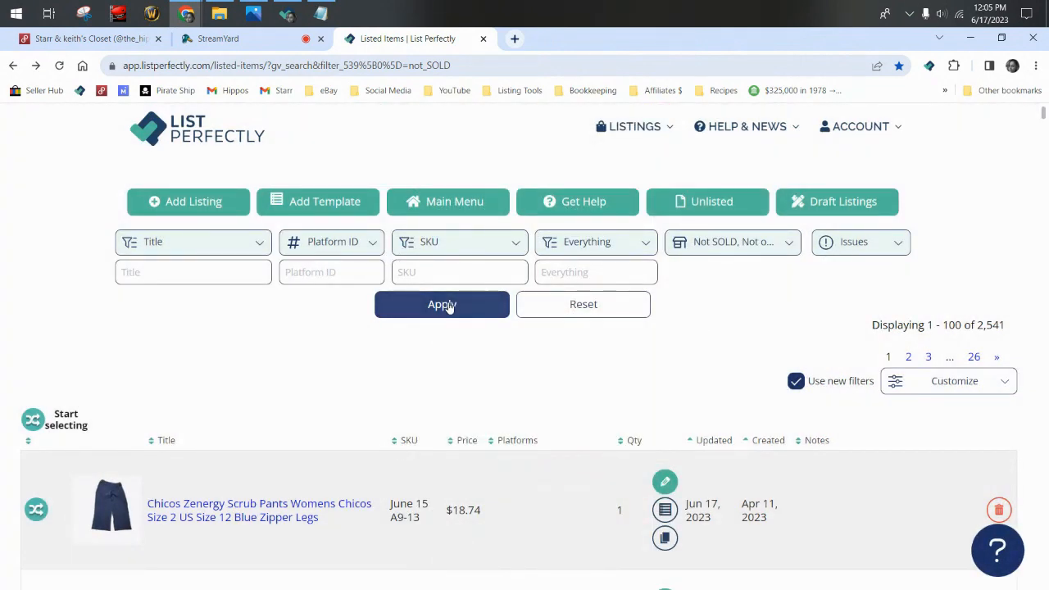
{"action": "left_click", "coordinate": [443, 303]}
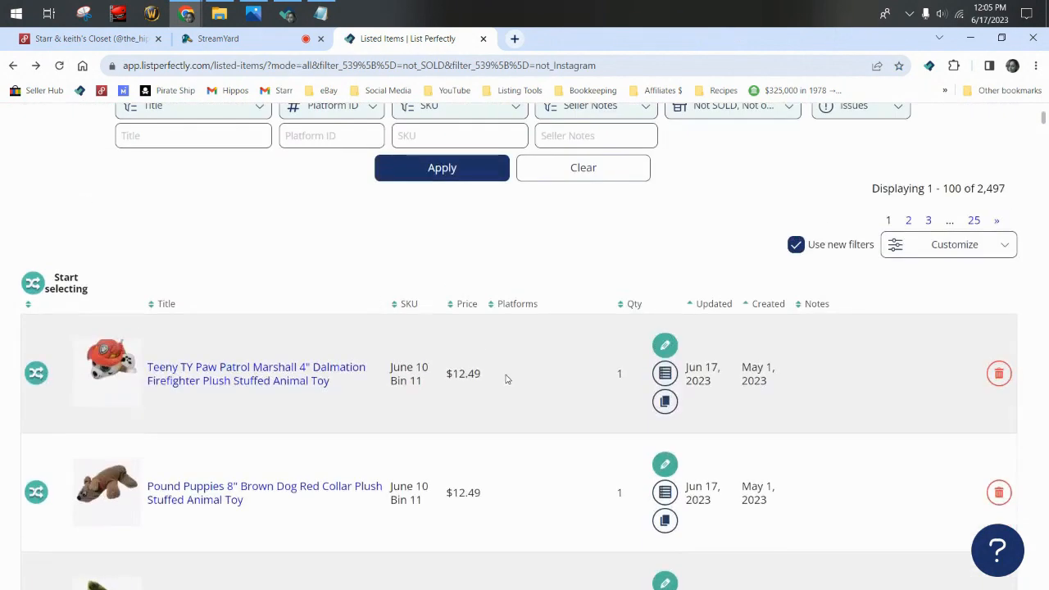
Select the Joes Jeans listing and the other jeans rows for bulk cross-posting.
{"action": "scroll", "scroll_direction": "down", "scroll_amount": 3}
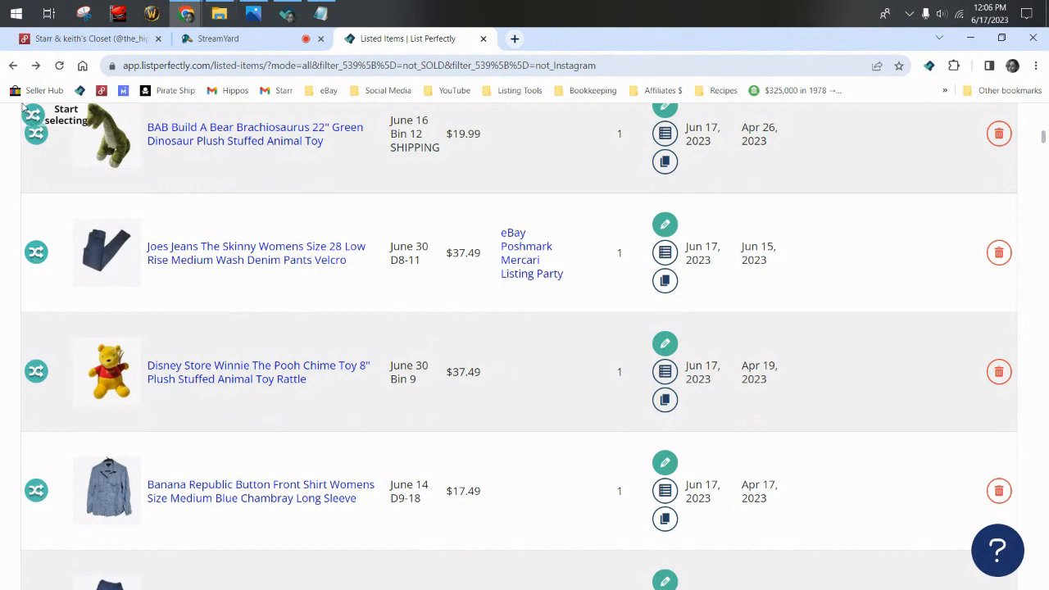
{"action": "left_click", "coordinate": [33, 115]}
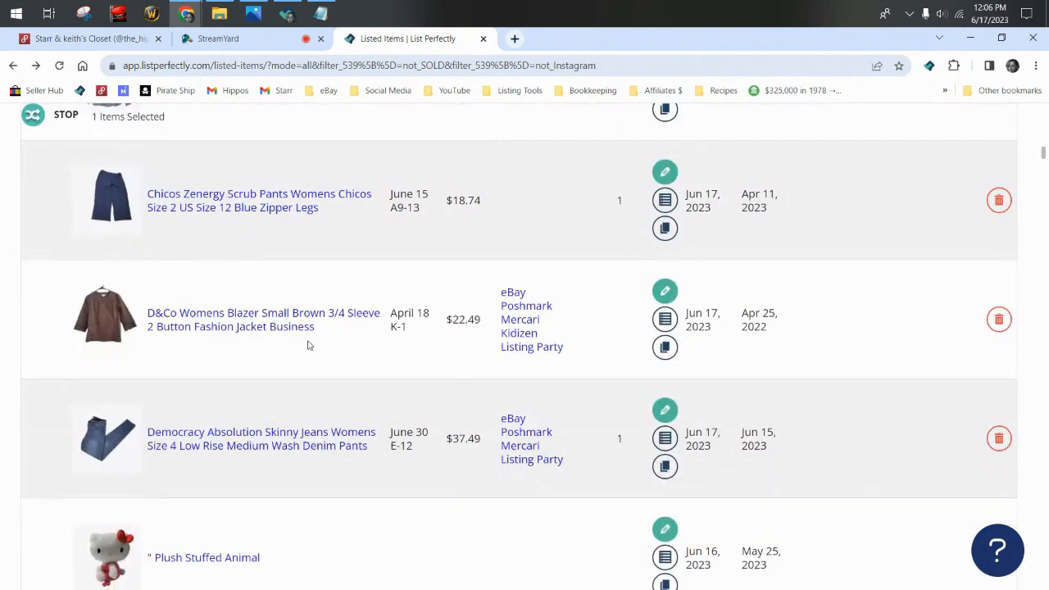
{"action": "scroll", "scroll_direction": "down", "scroll_amount": 3}
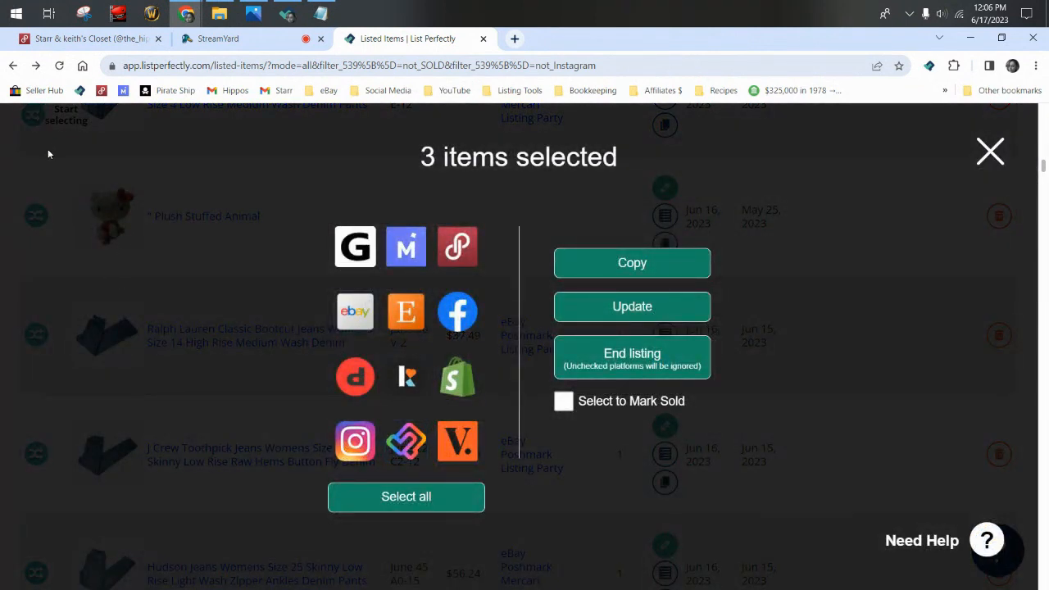
{"action": "mouse_move", "coordinate": [370, 469]}
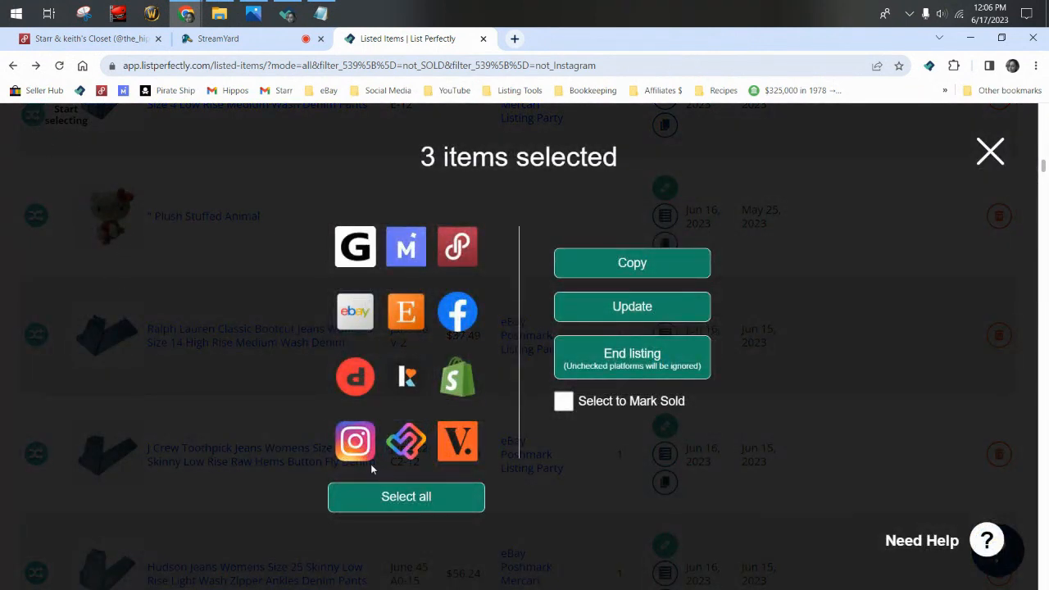
{"action": "mouse_move", "coordinate": [354, 441]}
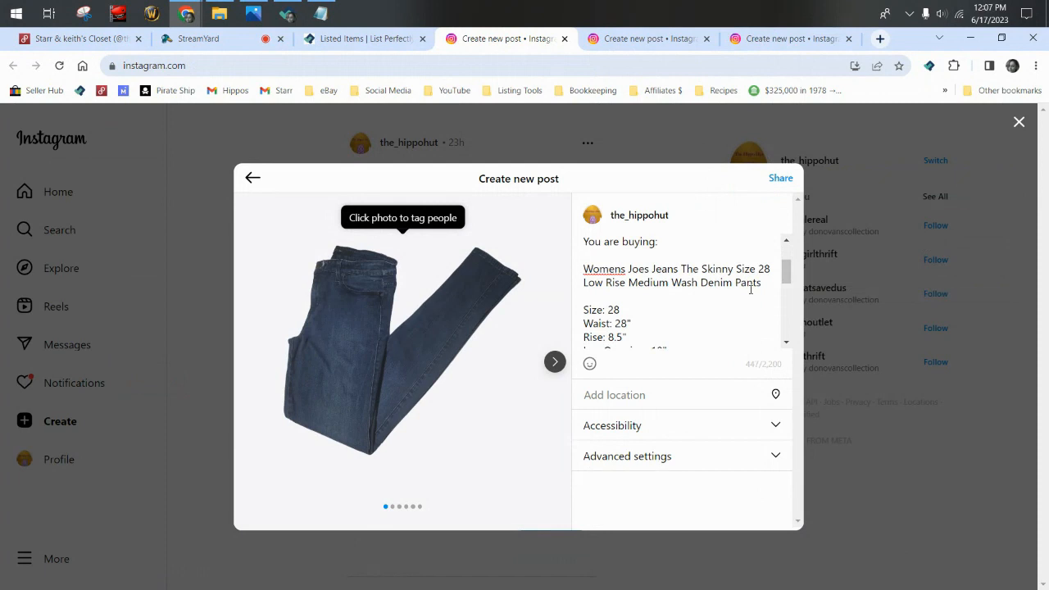
Break the caption after Velcro and set the Joes Jeans price line to $29.99.
{"action": "scroll", "scroll_direction": "down", "scroll_amount": 3}
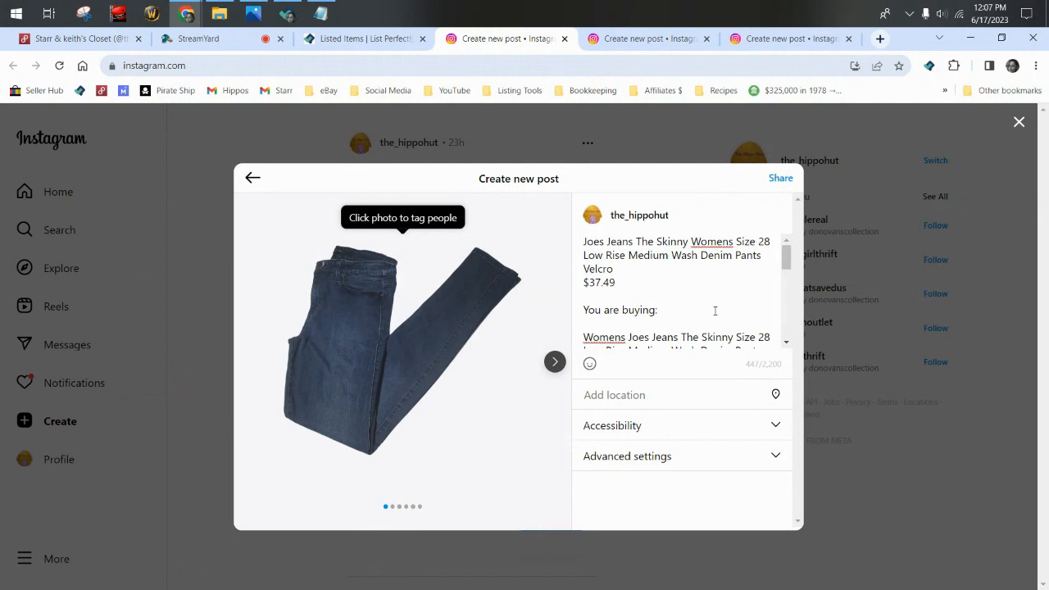
{"action": "left_click", "coordinate": [616, 269]}
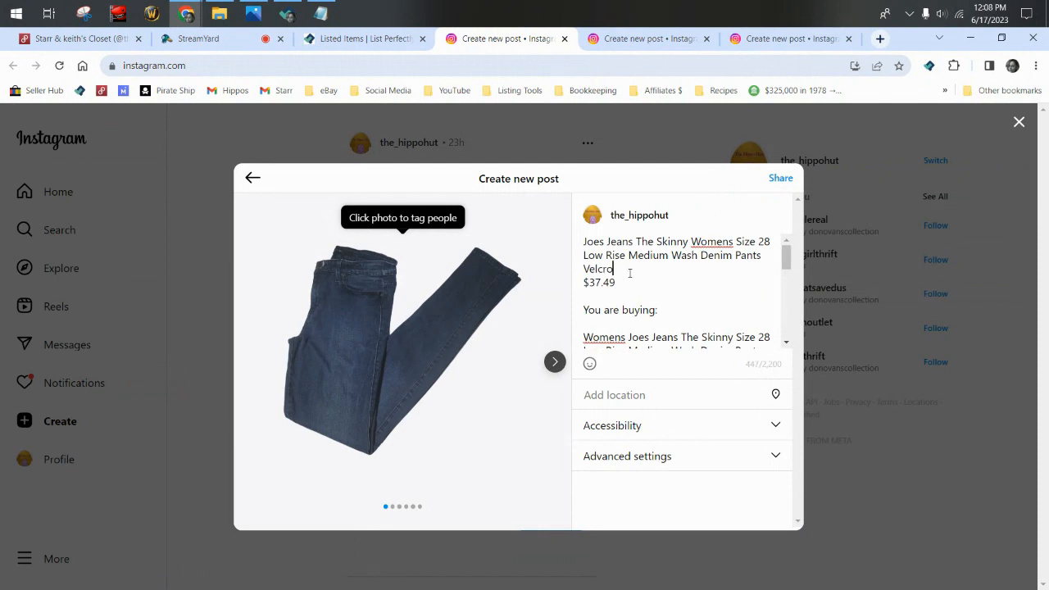
{"action": "key", "text": "Enter"}
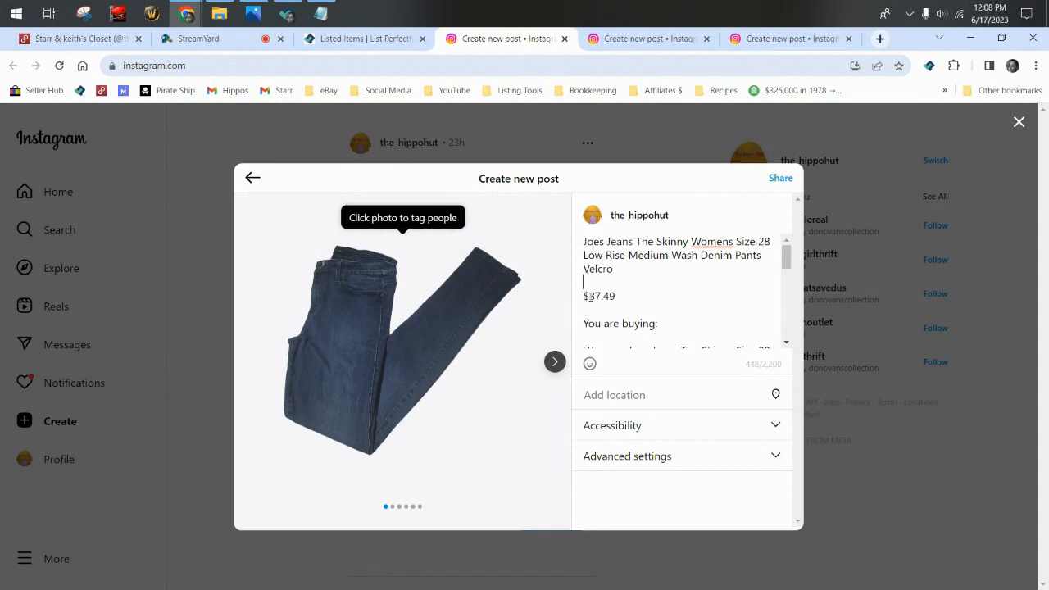
{"action": "type", "text": "$29"}
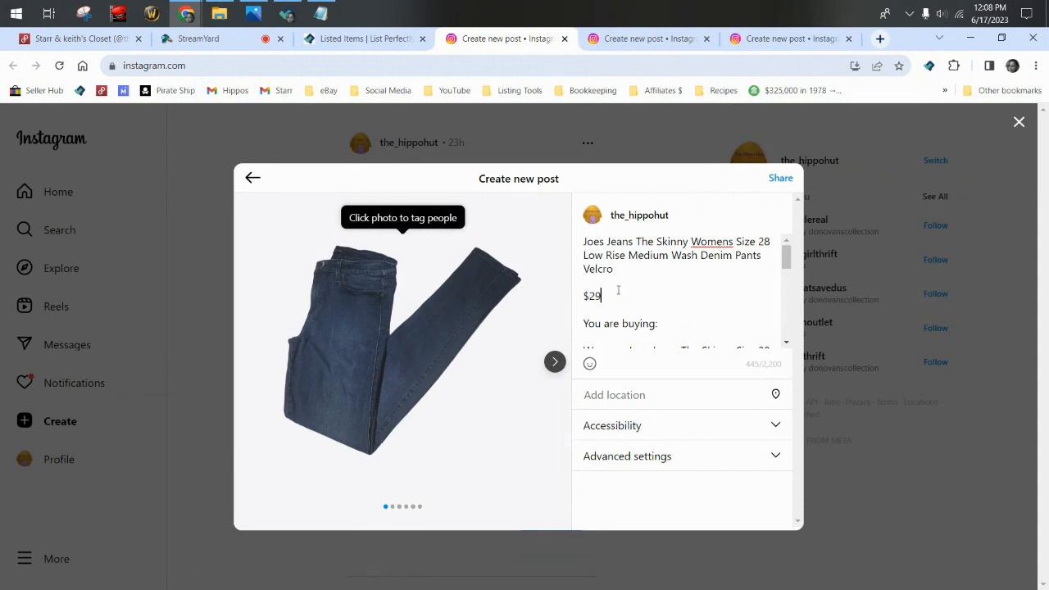
{"action": "type", "text": ".99"}
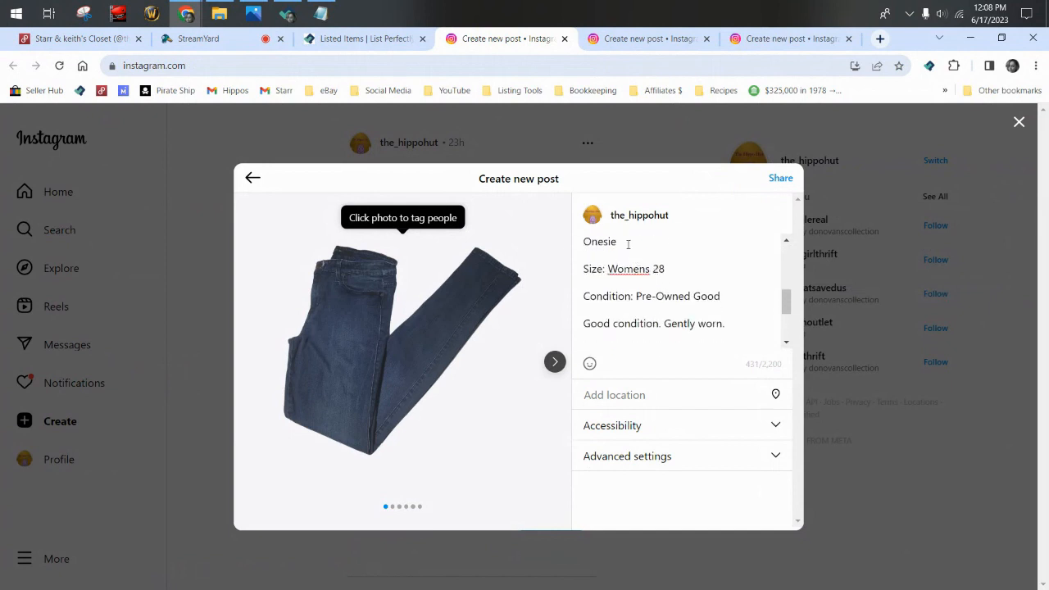
Add the Inseam: 30" detail and the #thehippohut hashtag to the Joe's Jeans caption.
{"action": "type", "text": "Inseam: 30\""}
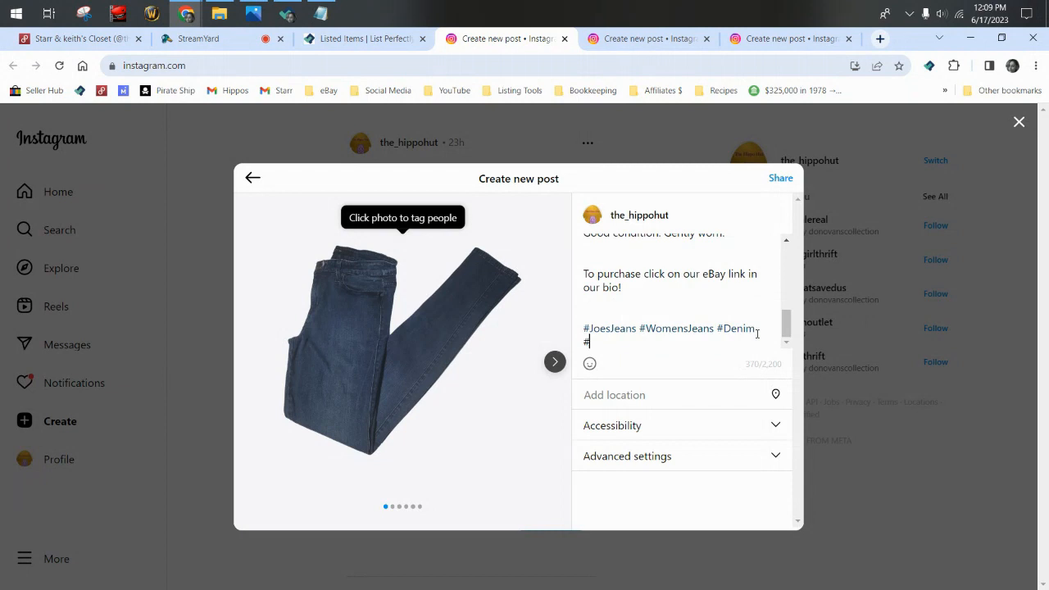
{"action": "type", "text": "thehip"}
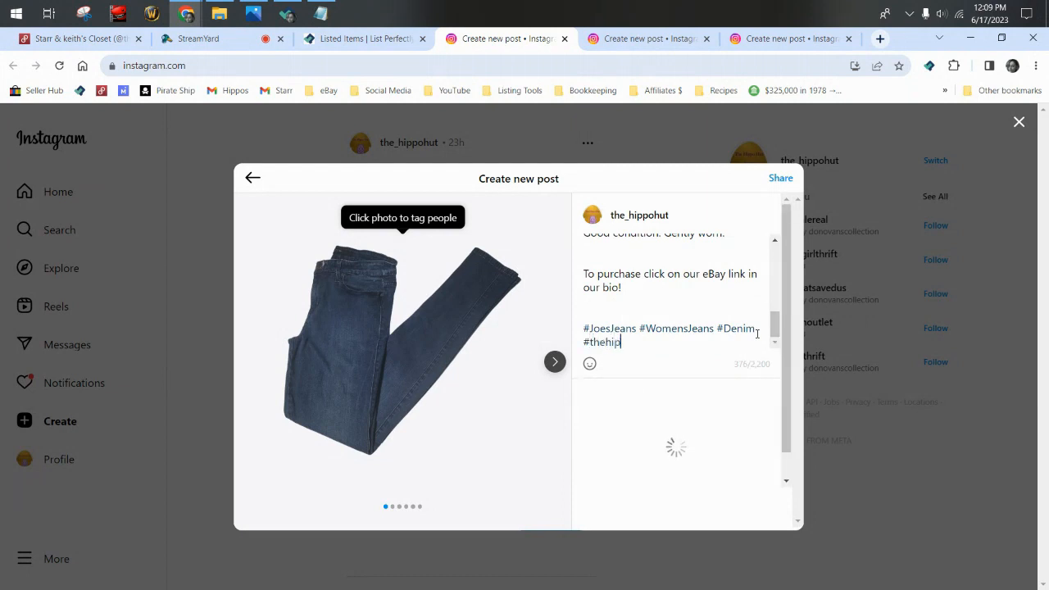
{"action": "type", "text": "pohut"}
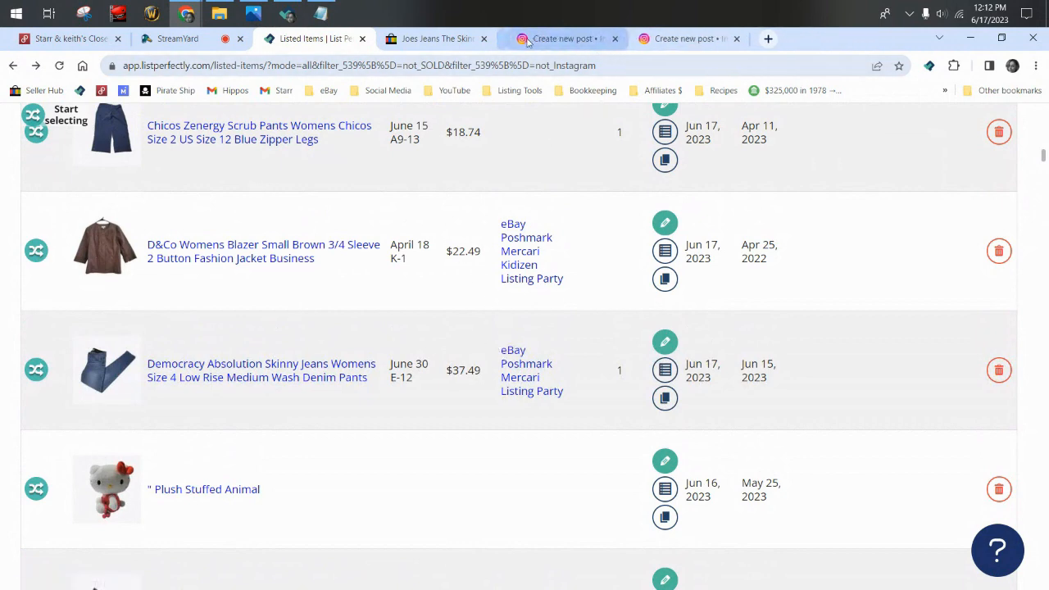
Start the Democracy jeans Instagram crosspost and copy its eBay listing URL from the address bar.
{"action": "left_click", "coordinate": [434, 40]}
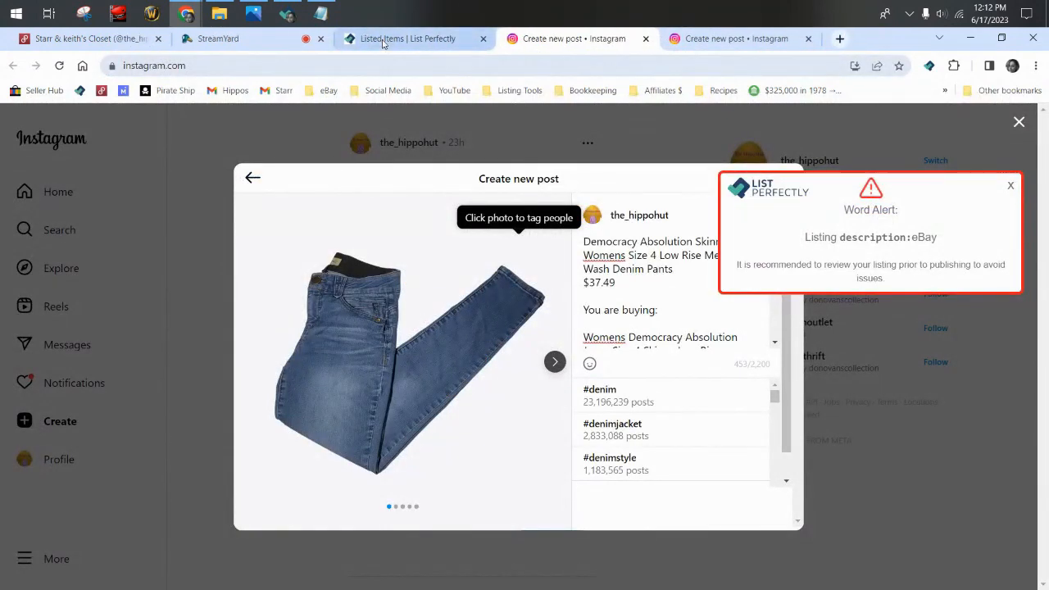
{"action": "left_click", "coordinate": [404, 39]}
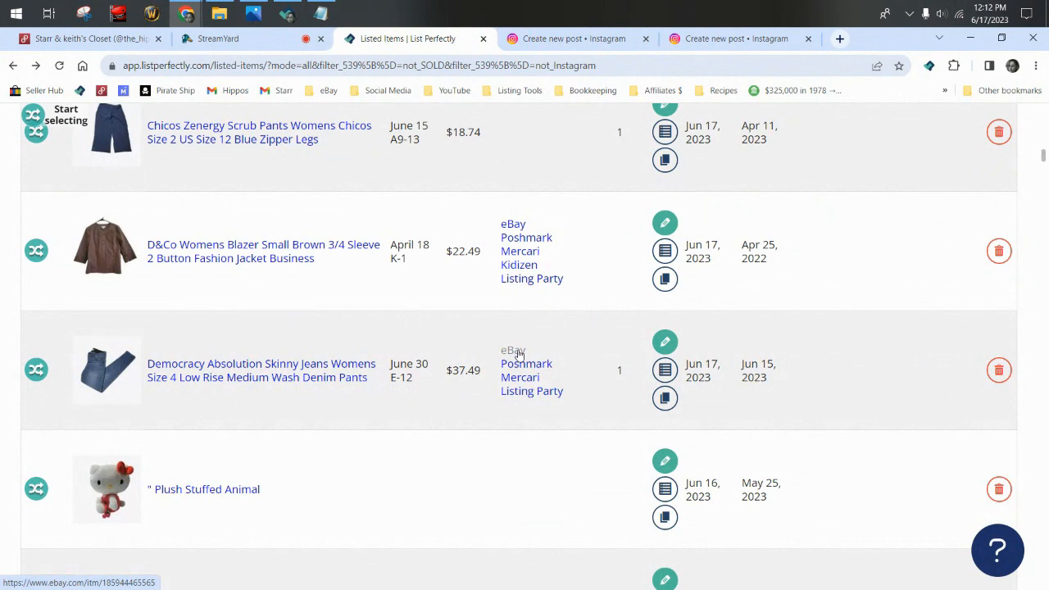
{"action": "left_click", "coordinate": [513, 350]}
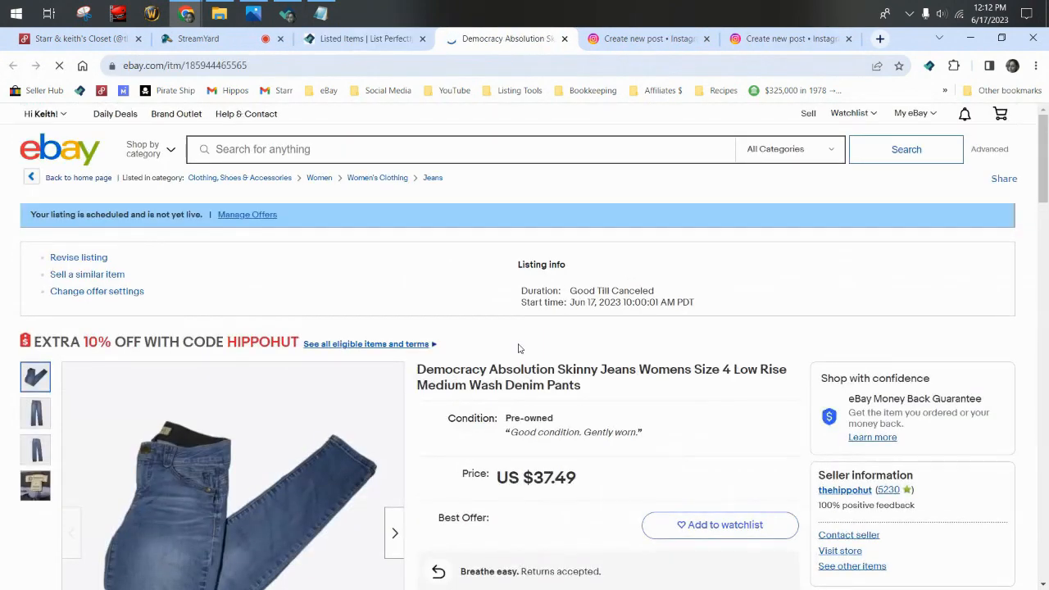
{"action": "left_click", "coordinate": [205, 65]}
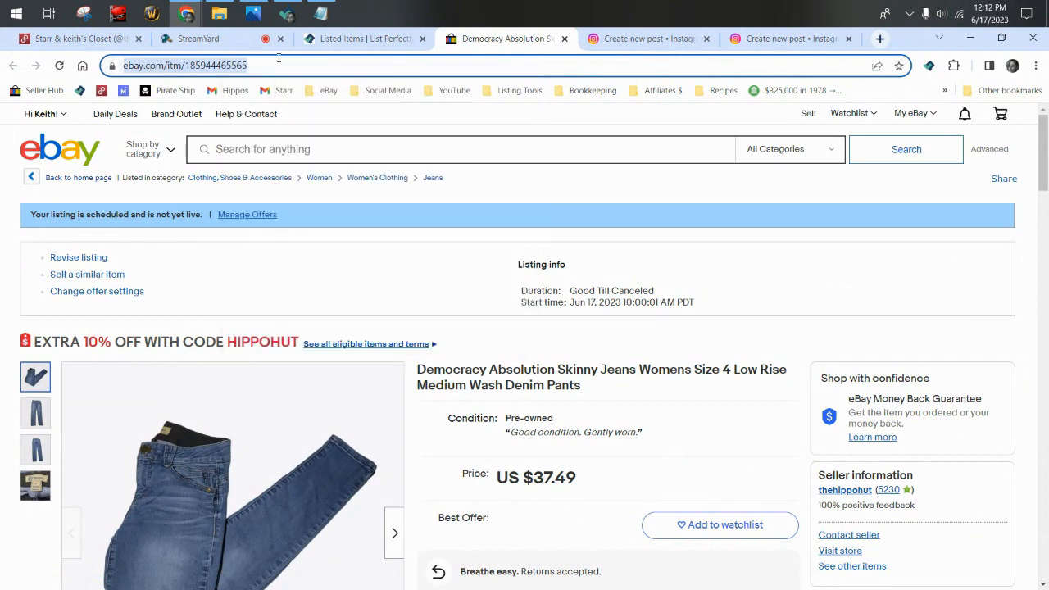
{"action": "left_click", "coordinate": [648, 39]}
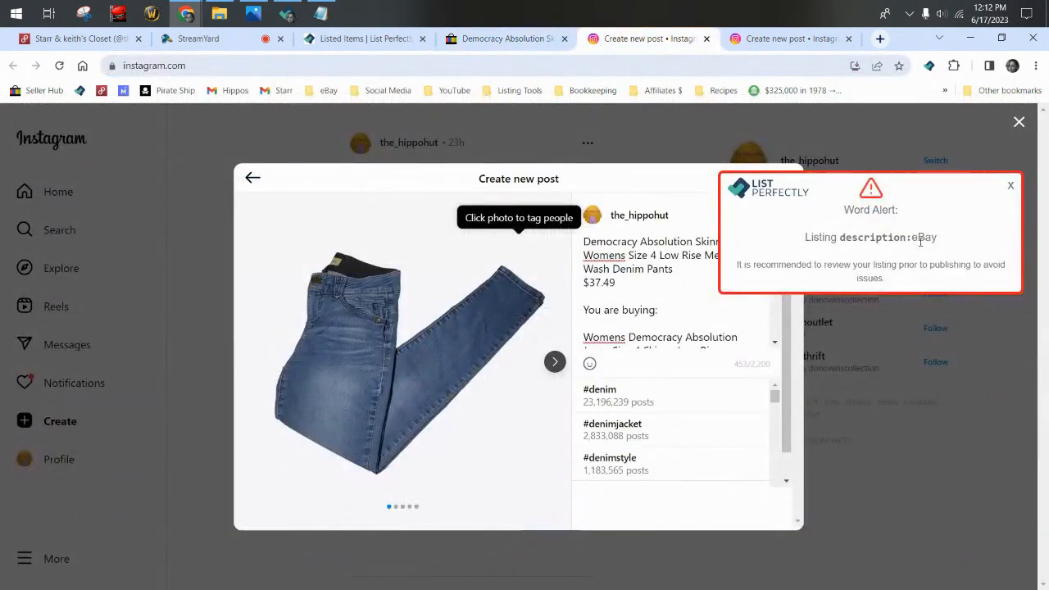
Add the $29 price, a Direct Link line with the pasted eBay URL, and #Democracy #WomensJeans #Denim.
{"action": "left_click", "coordinate": [1010, 185]}
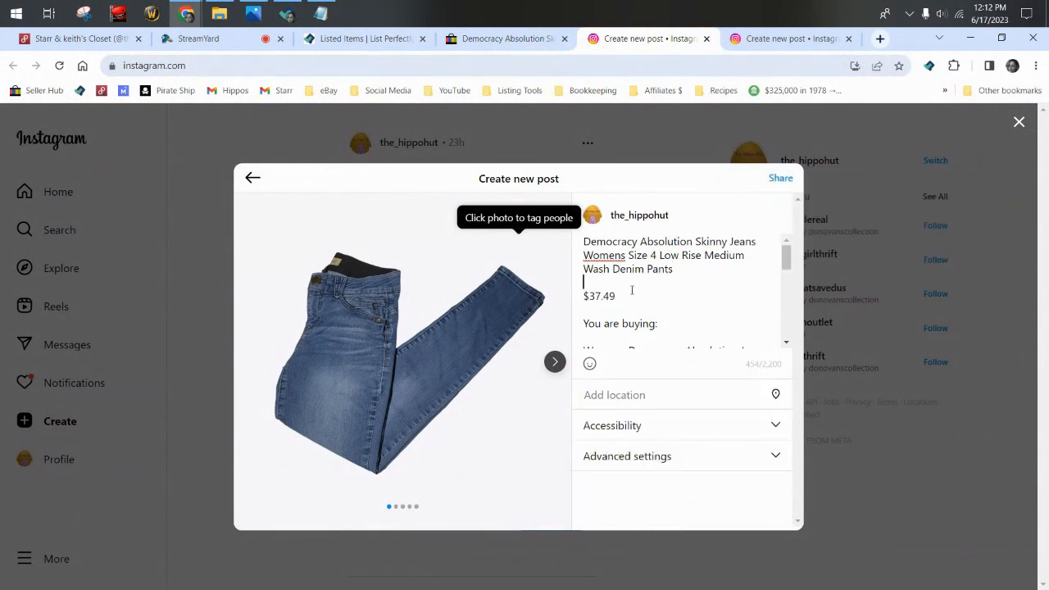
{"action": "type", "text": "$29"}
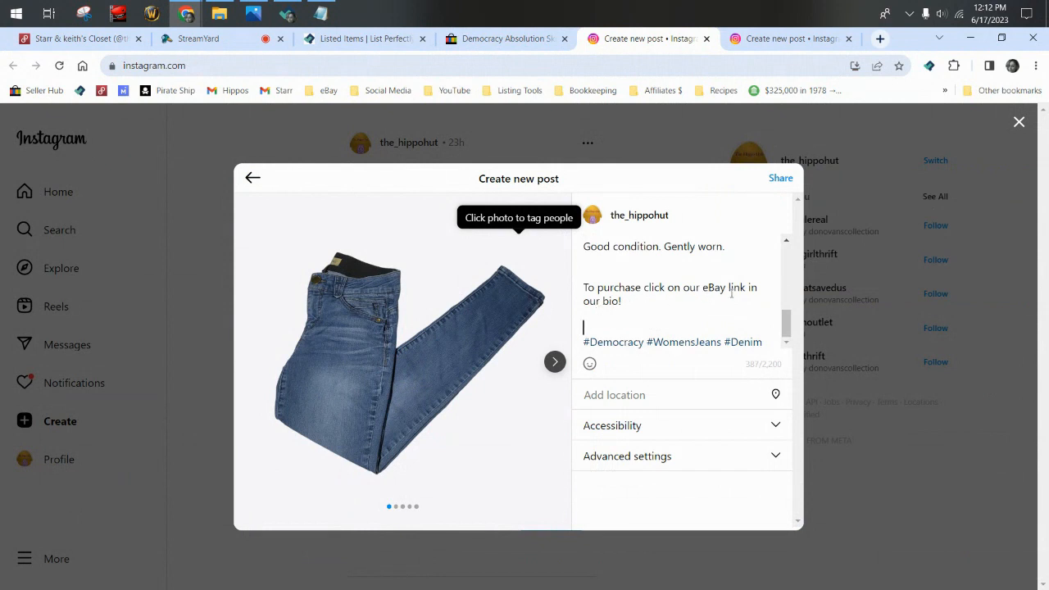
{"action": "type", "text": "Direct Link:"}
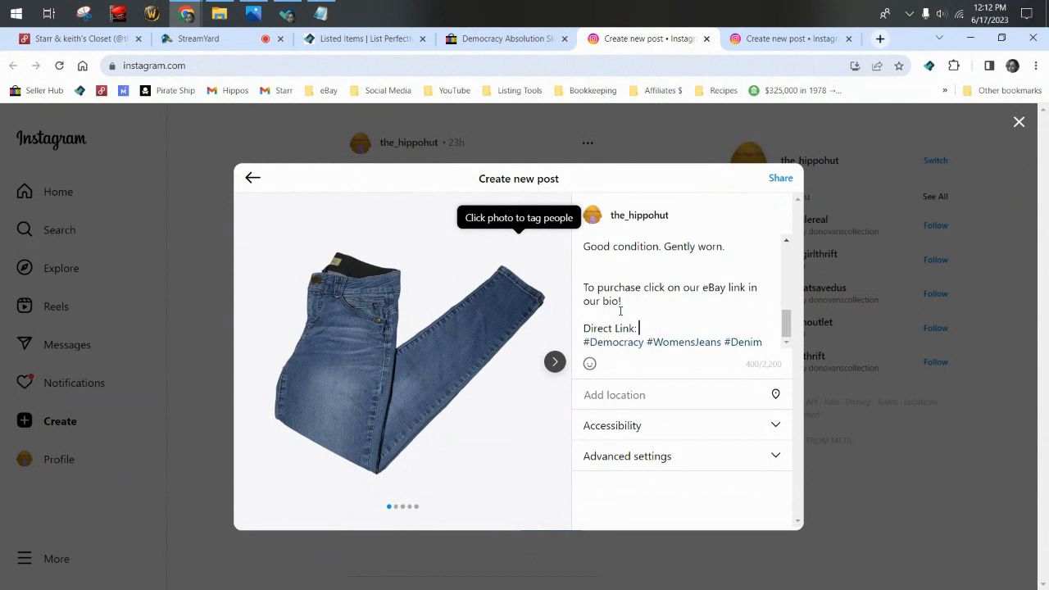
{"action": "right_click", "coordinate": [639, 328]}
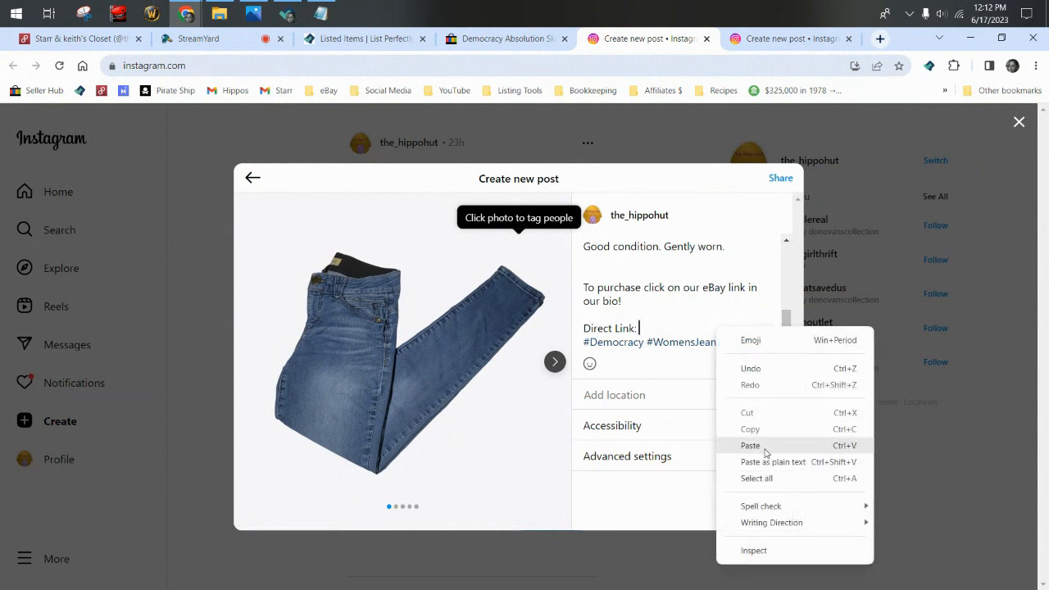
{"action": "left_click", "coordinate": [751, 446]}
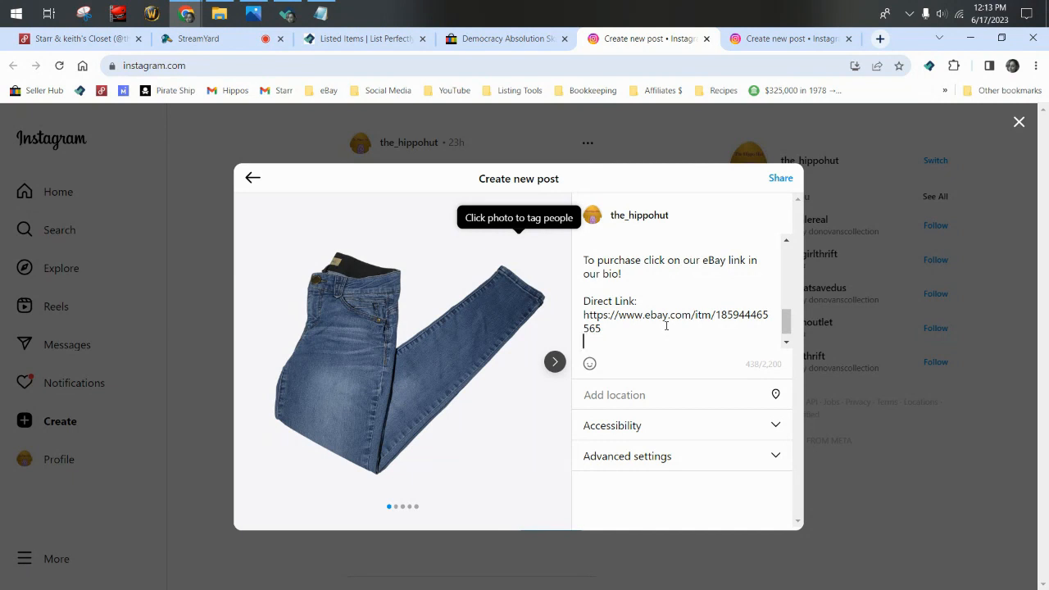
{"action": "type", "text": "#Democracy #WomensJeans #Denim #wome"}
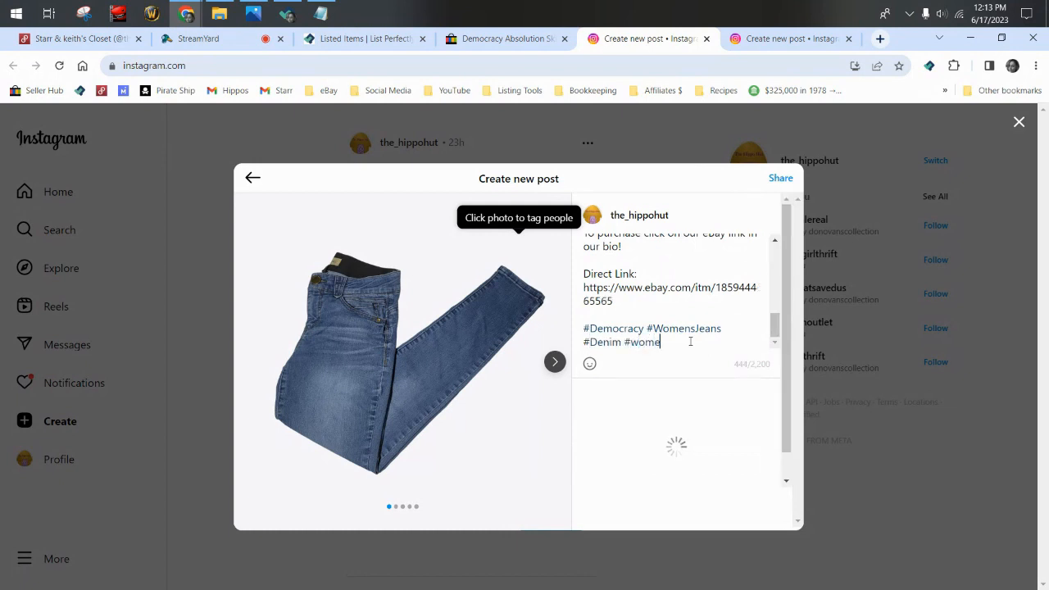
Finish the hashtags with #thehippohut and #democracyjeans and share the Democracy jeans post.
{"action": "type", "text": "nsdenims #"}
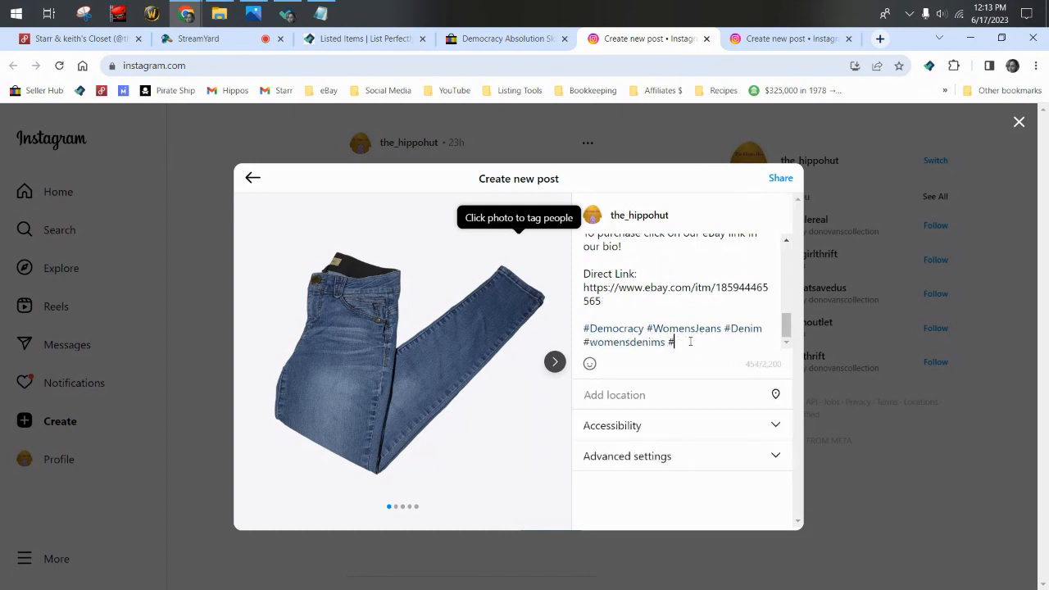
{"action": "type", "text": "thehippohut #"}
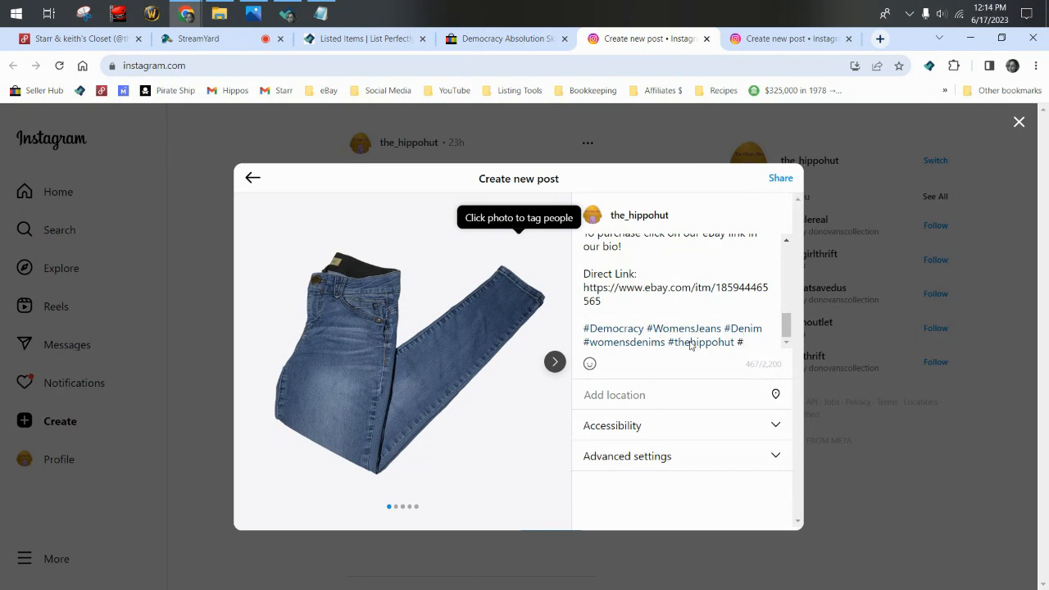
{"action": "left_click", "coordinate": [741, 342]}
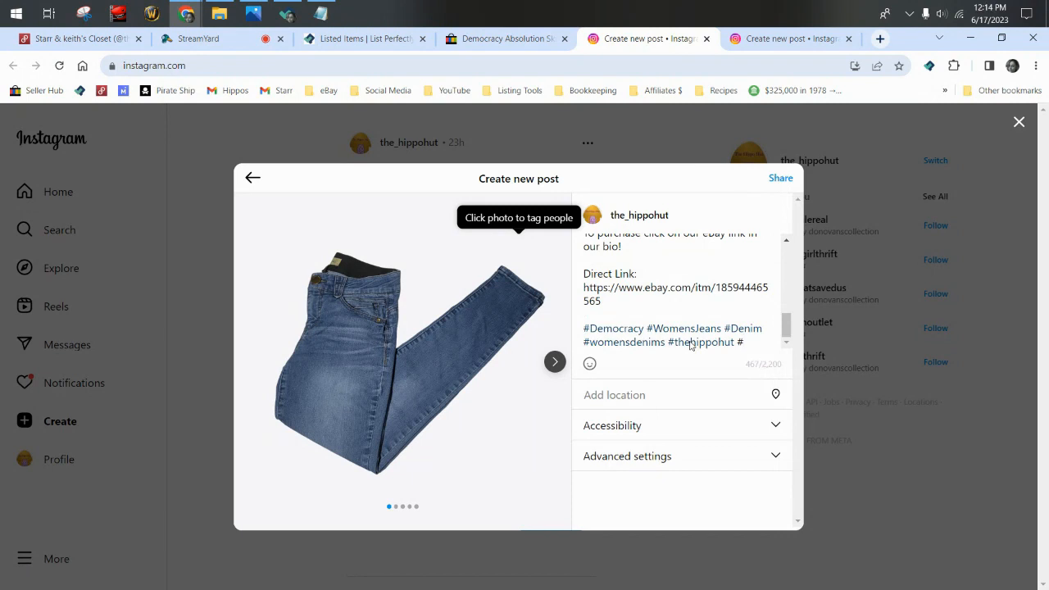
{"action": "type", "text": "#democracyjeans #womensfashion"}
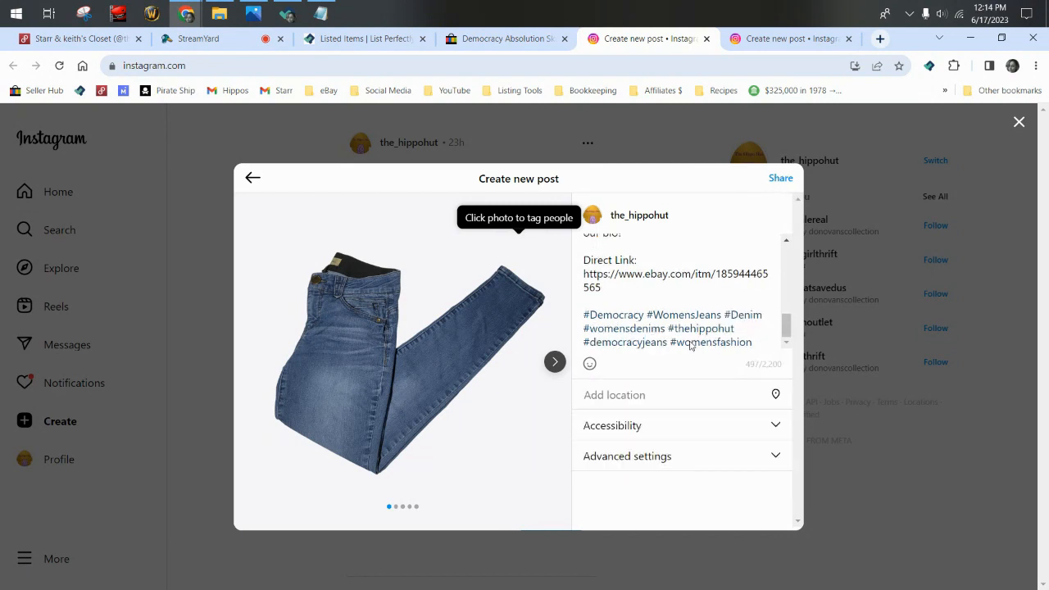
{"action": "left_click", "coordinate": [781, 177]}
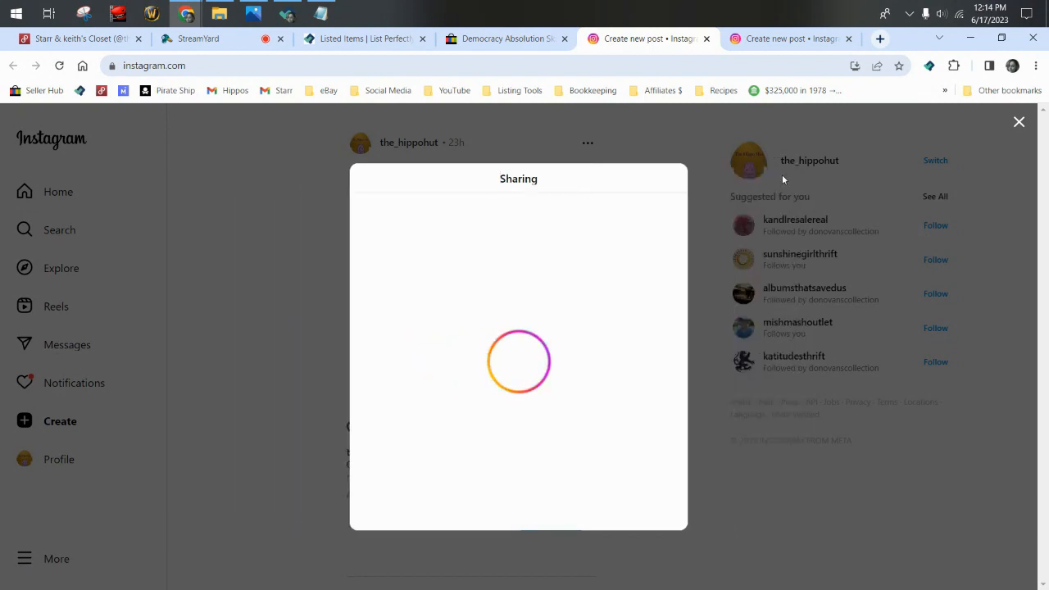